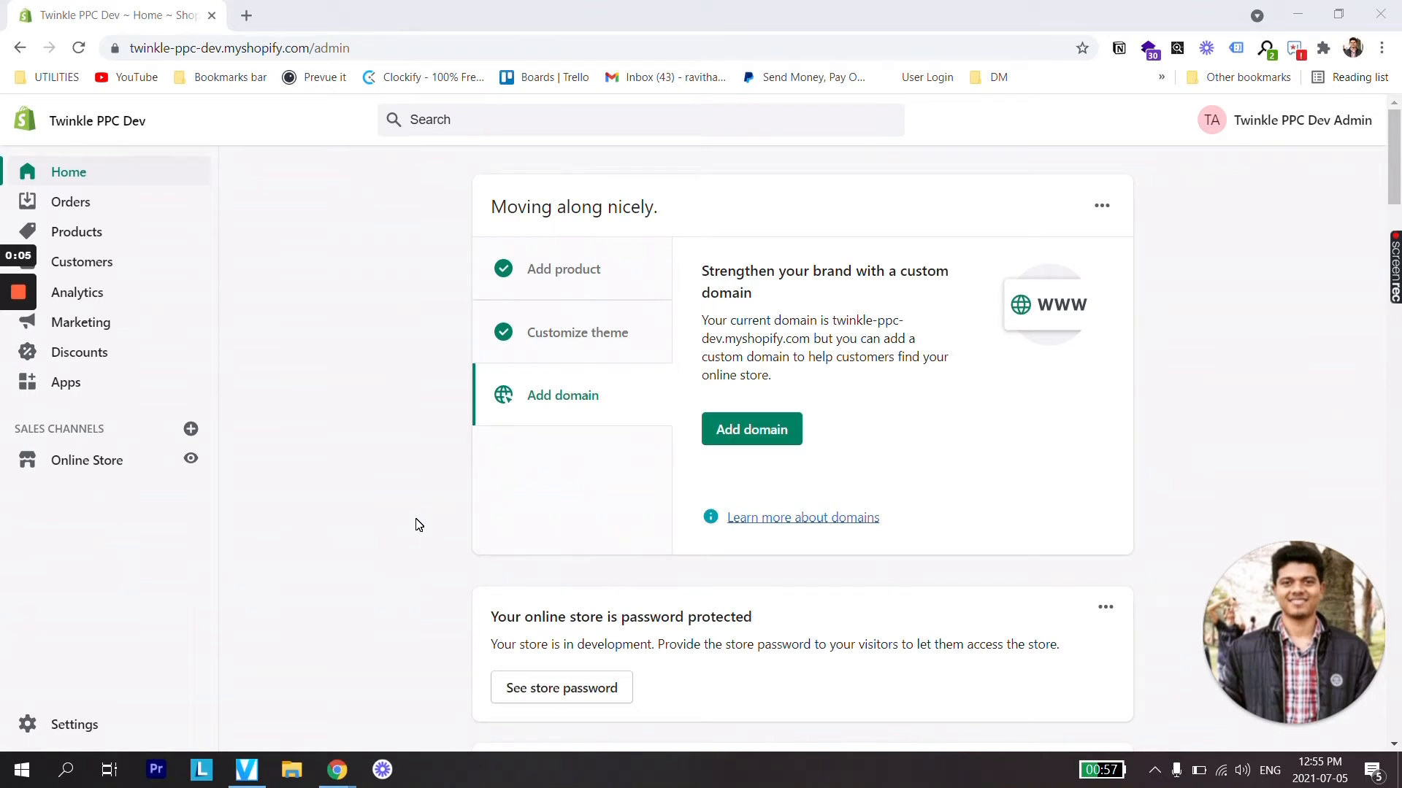
# - Open the live storefront preview in a new browser tab from Online Store
pyautogui.click(190, 459)
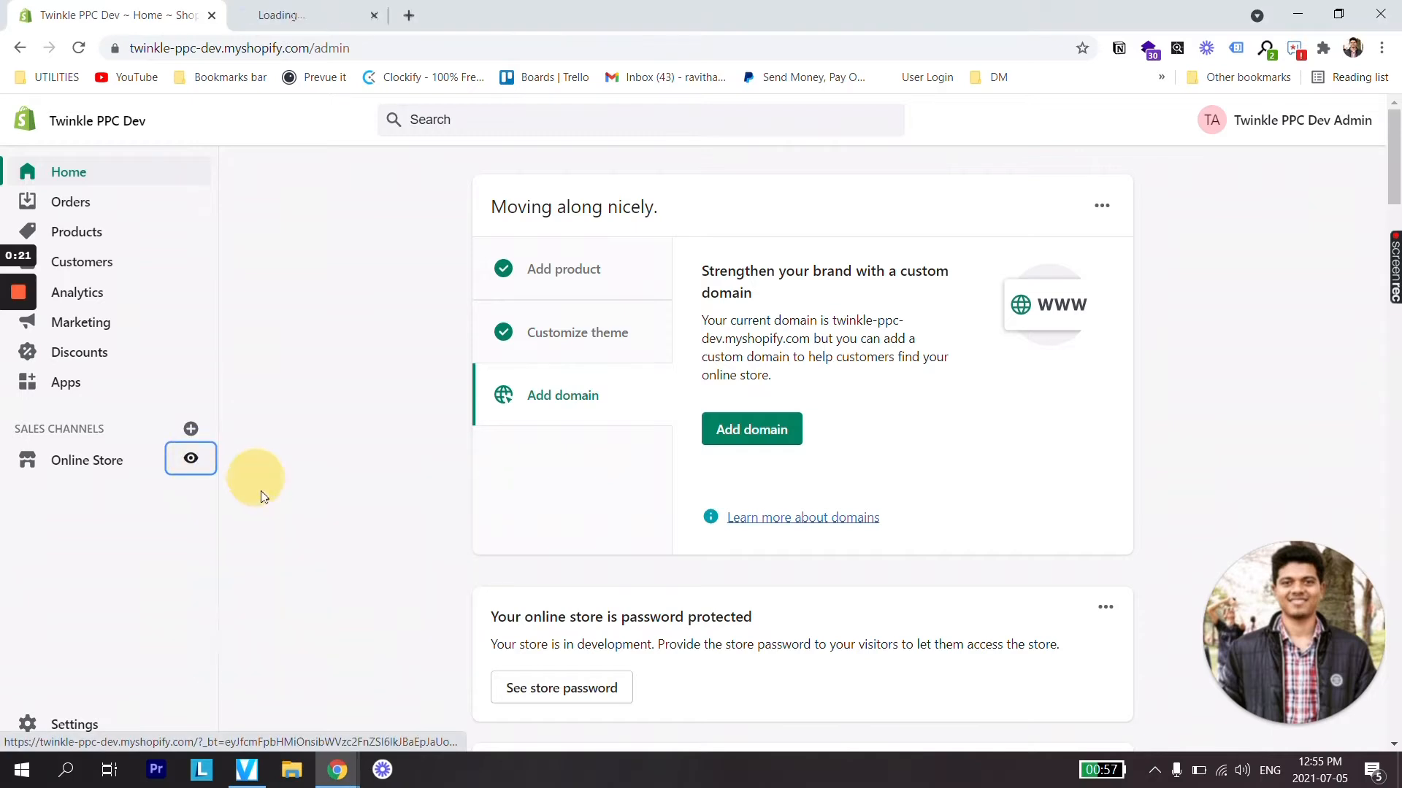
# - View the Twinkle PPC Dev storefront homepage with its newsletter banner
pyautogui.click(191, 459)
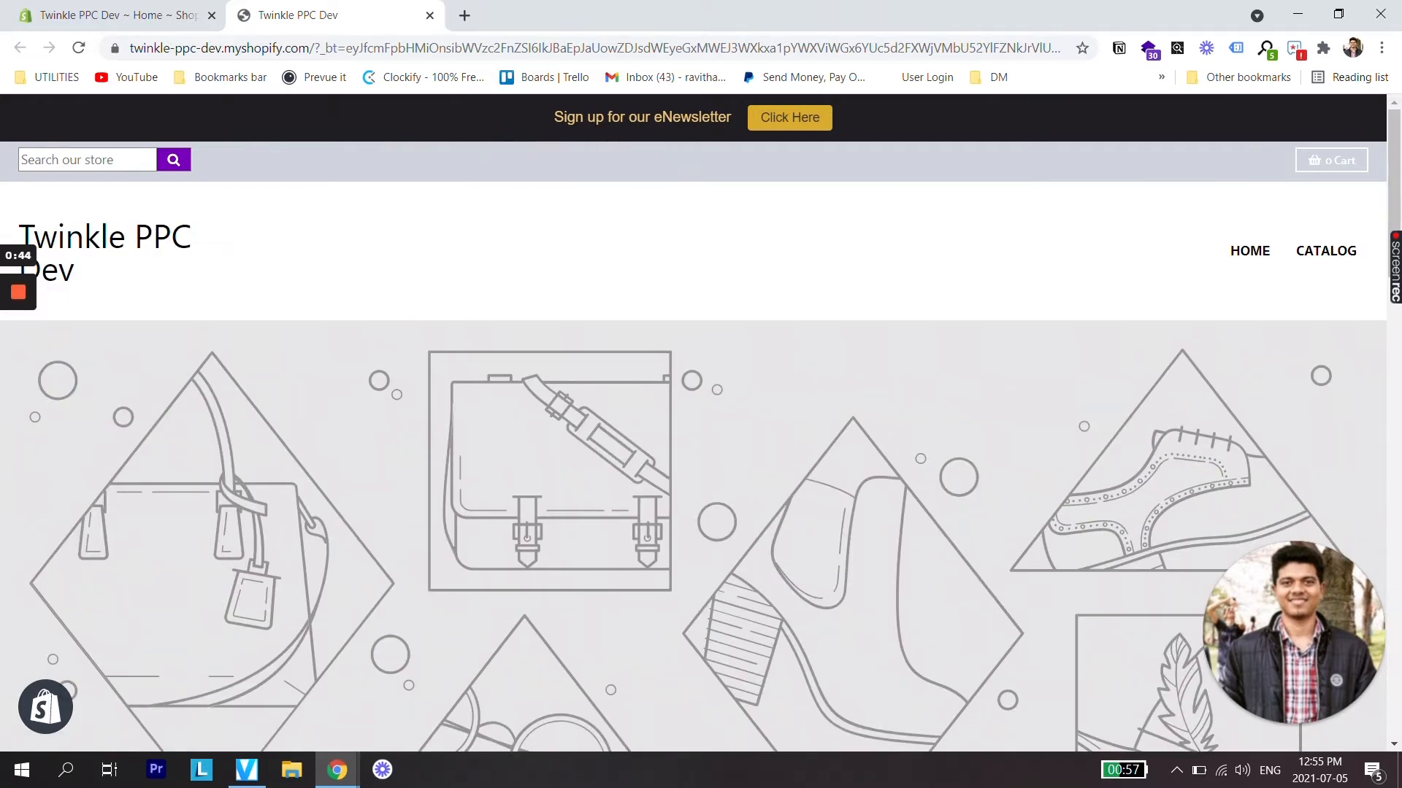
pyautogui.moveTo(549, 128)
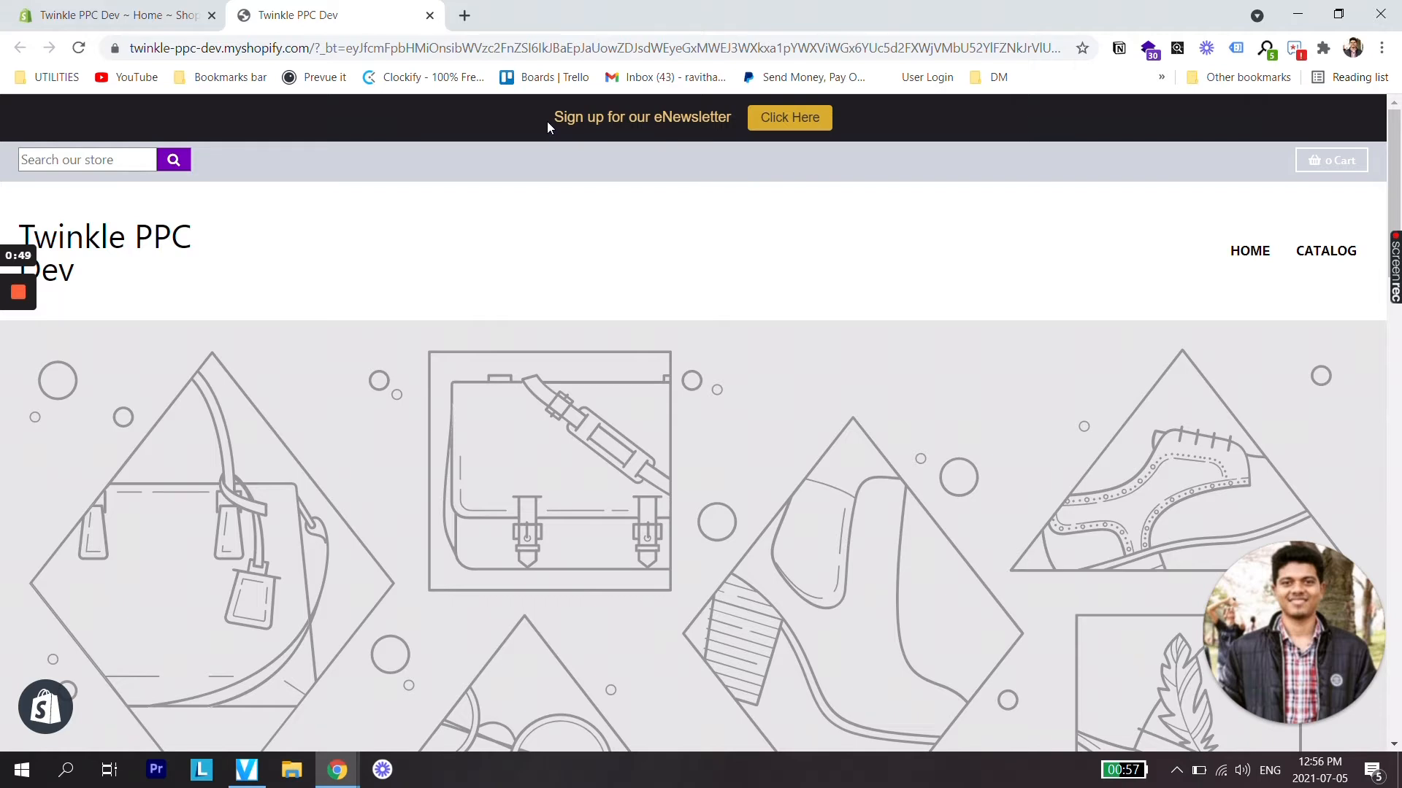
pyautogui.moveTo(472, 274)
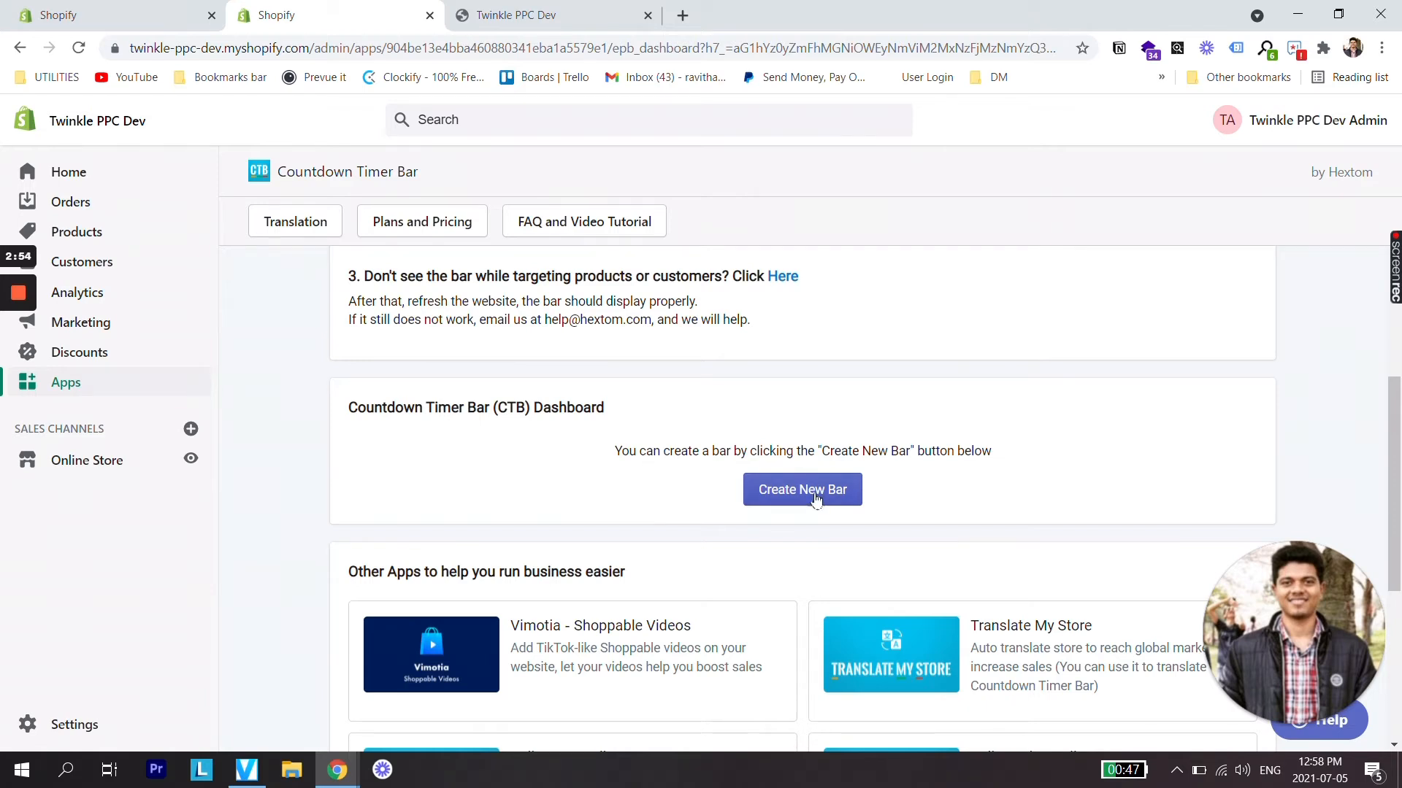
# - Create a new countdown bar named First Countdown
pyautogui.click(802, 489)
pyautogui.write('First Countdown')
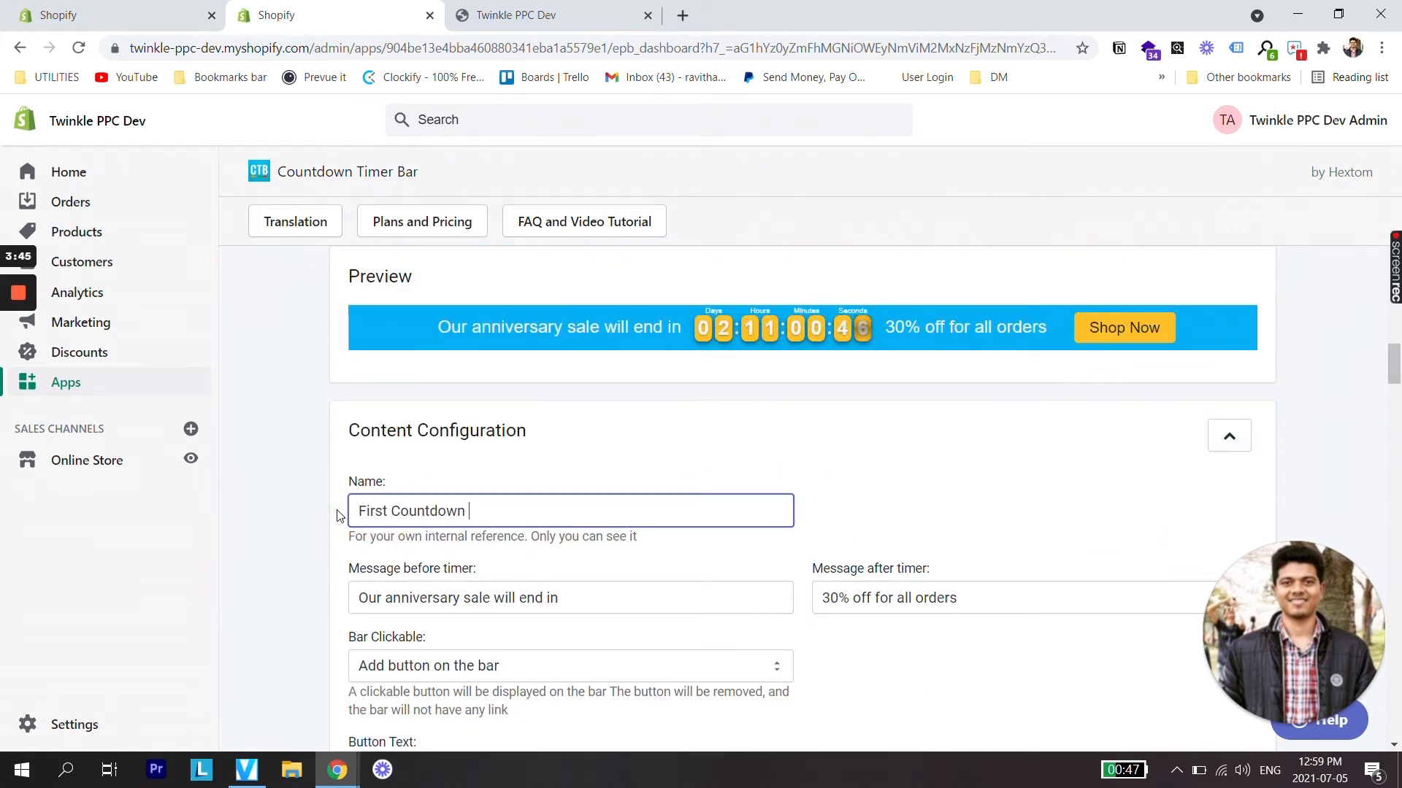
# - Rewrite the message before timer to 'Find out best offe'
pyautogui.write('Find out best offe')
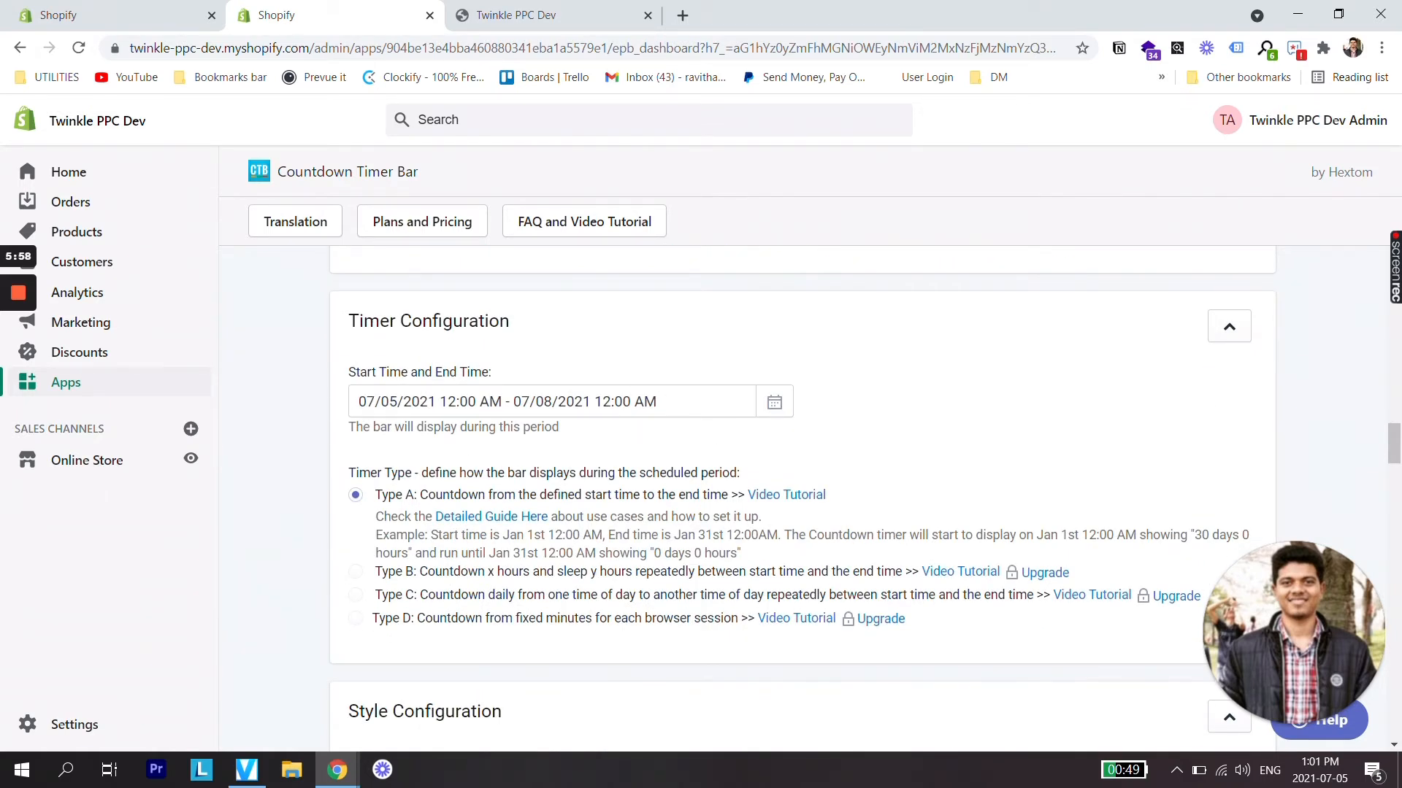
pyautogui.scroll(-3)
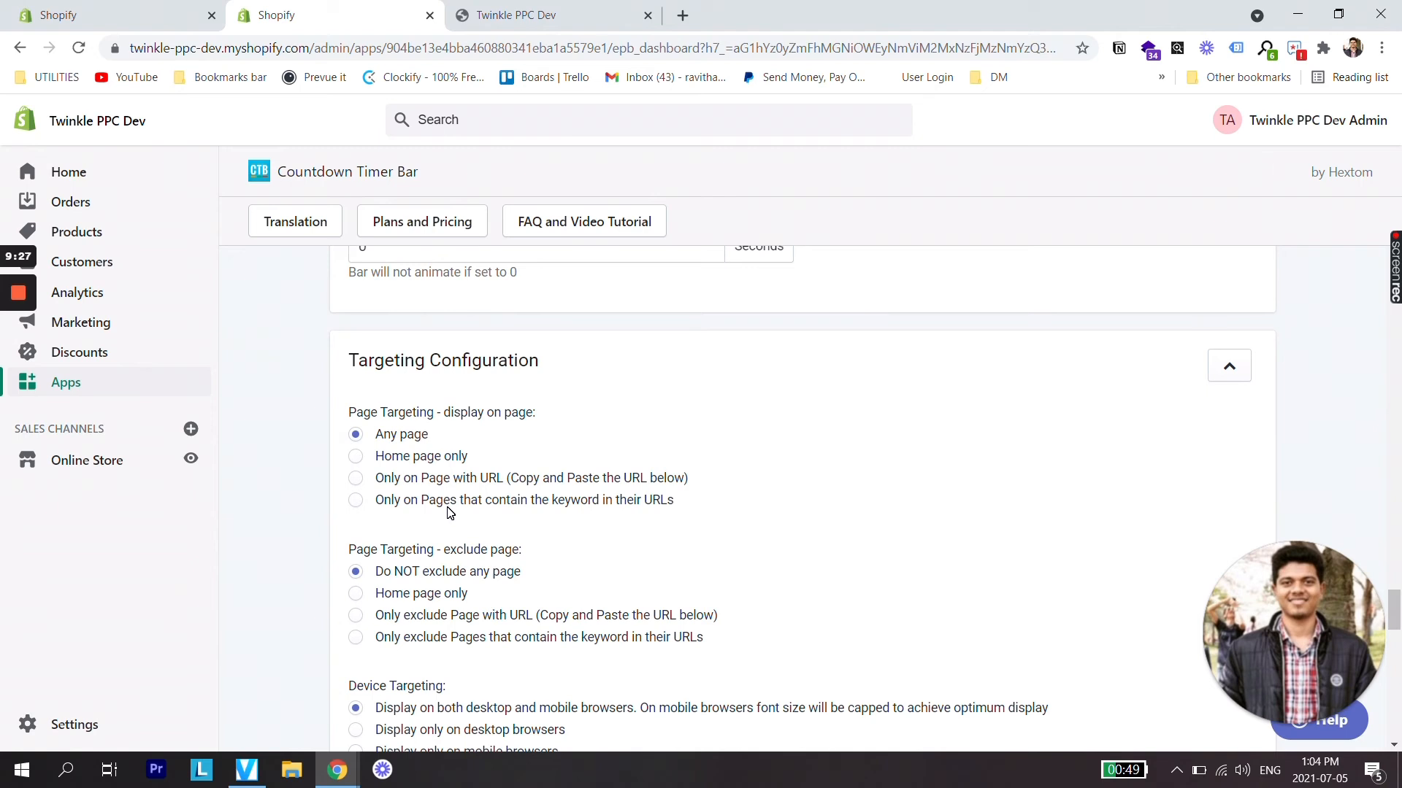
# - Review targeting settings: any page, no exclusions, desktop and mobile
pyautogui.scroll(-3)
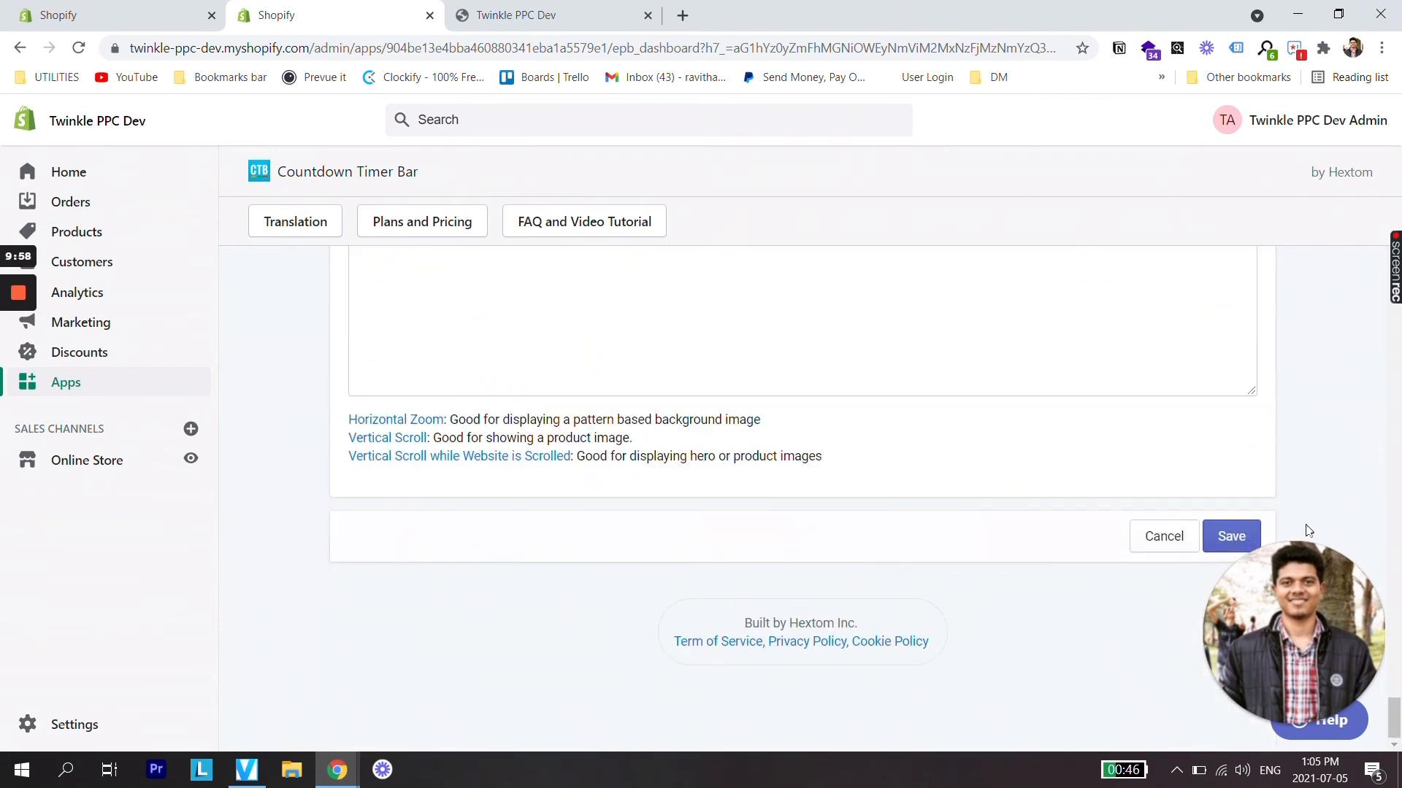